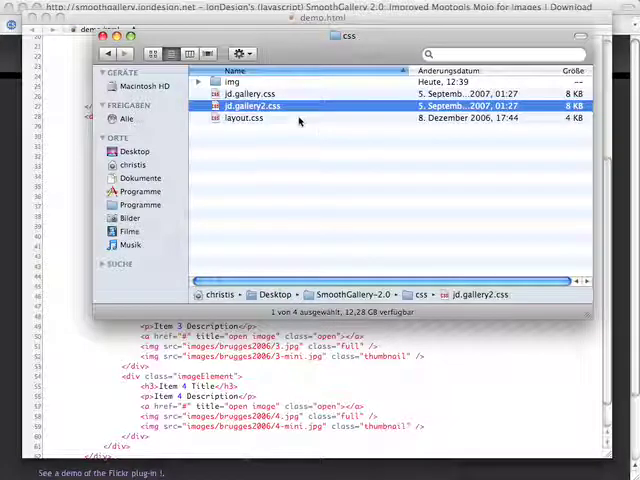
# - Open jd.gallery2.css from the css folder in TextMate via the Open With menu
pyautogui.rightClick(250, 106)
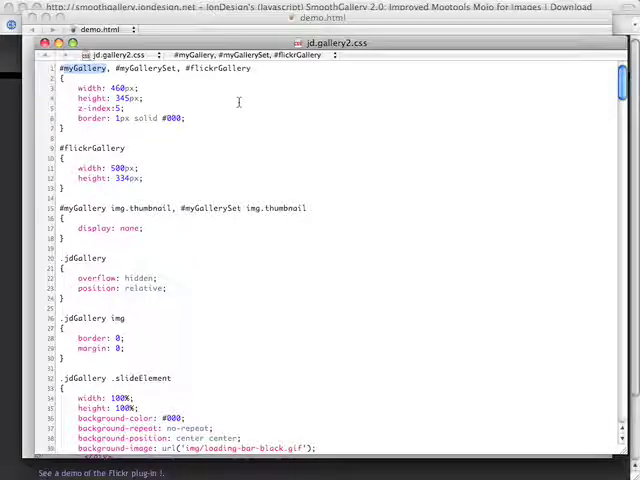
# - Finish the myGallery selector edits in jd.gallery2.css, save, and return to SmoothGallery-2.0 in Finder
pyautogui.press('cmd+f')
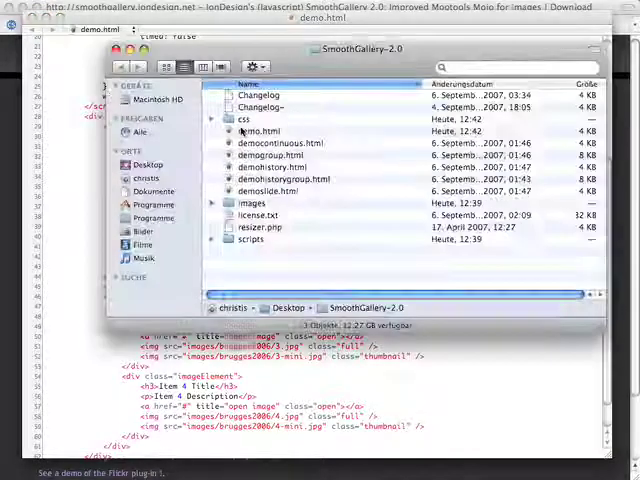
# - Enter the css folder and open layout.css in TextMate
pyautogui.doubleClick(253, 131)
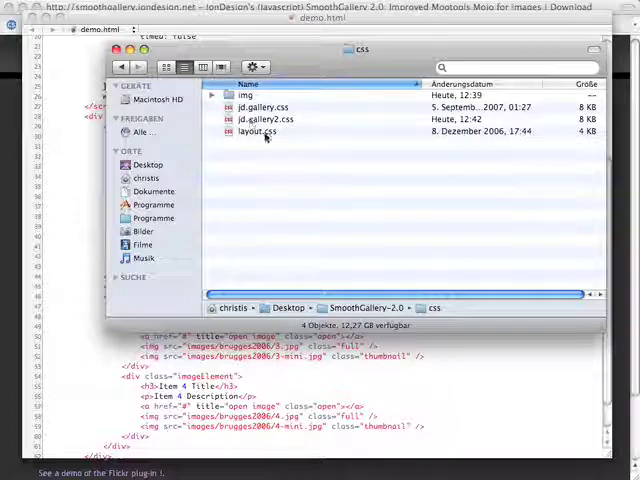
pyautogui.click(262, 131)
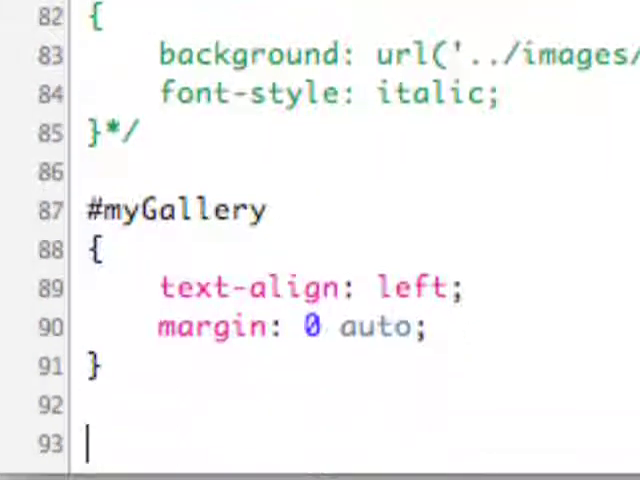
# - Add a #myGallery2 rule at line 93 mirroring the #myGallery block
pyautogui.write('#myGallery2')
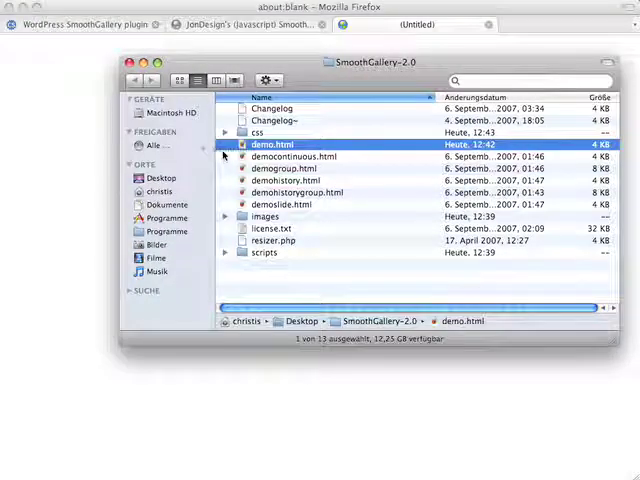
# - Load demo.html in Firefox and scroll through both galleries to confirm they work
pyautogui.doubleClick(279, 141)
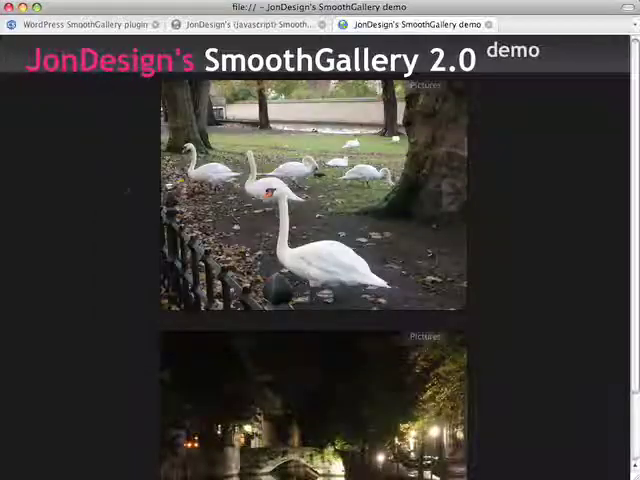
pyautogui.scroll(-3)
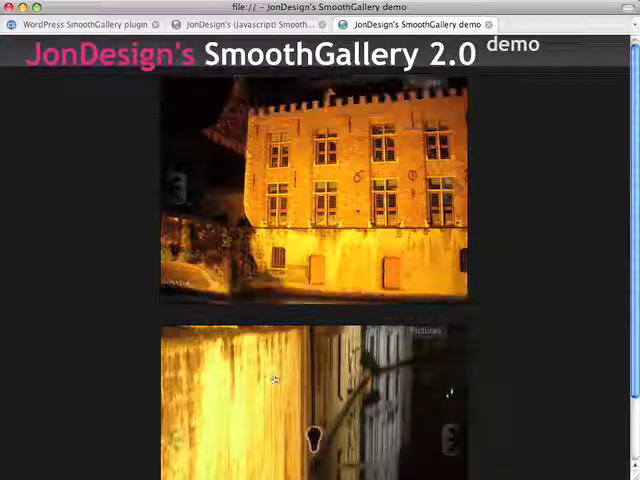
pyautogui.scroll(-3)
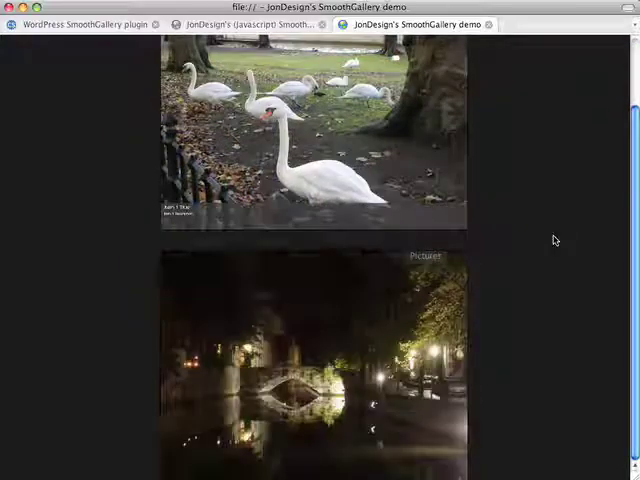